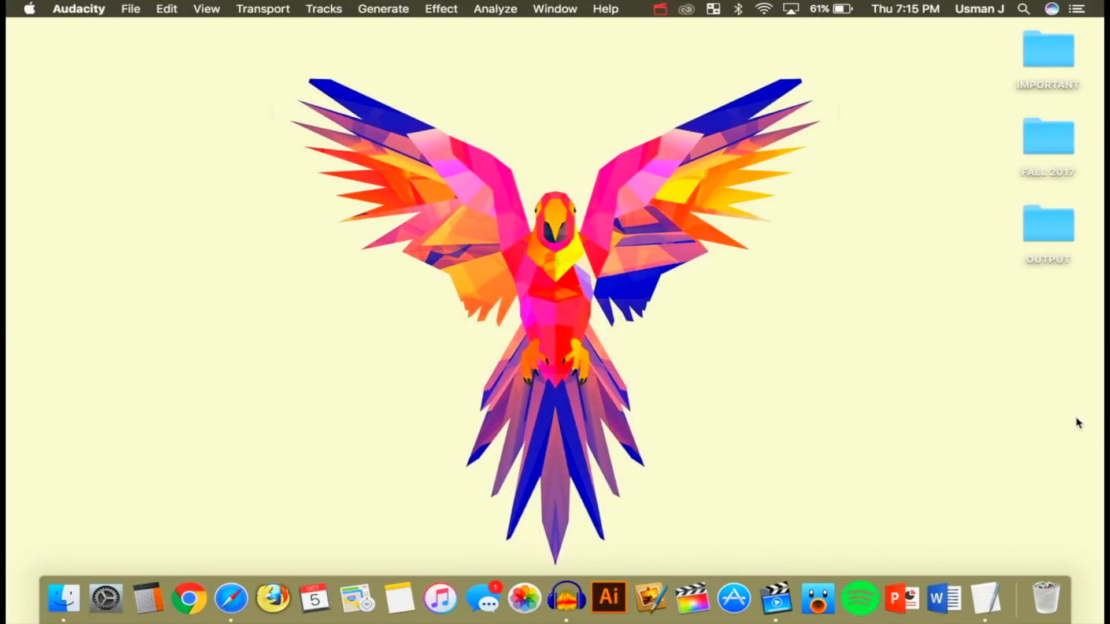
mouse_move(821, 404)
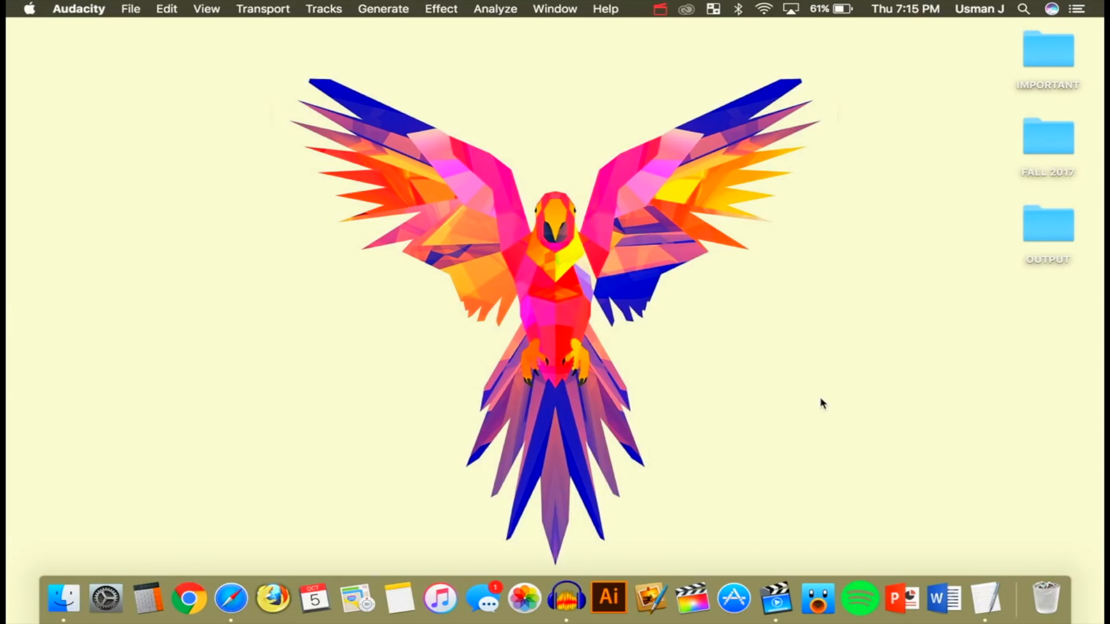
mouse_move(231, 598)
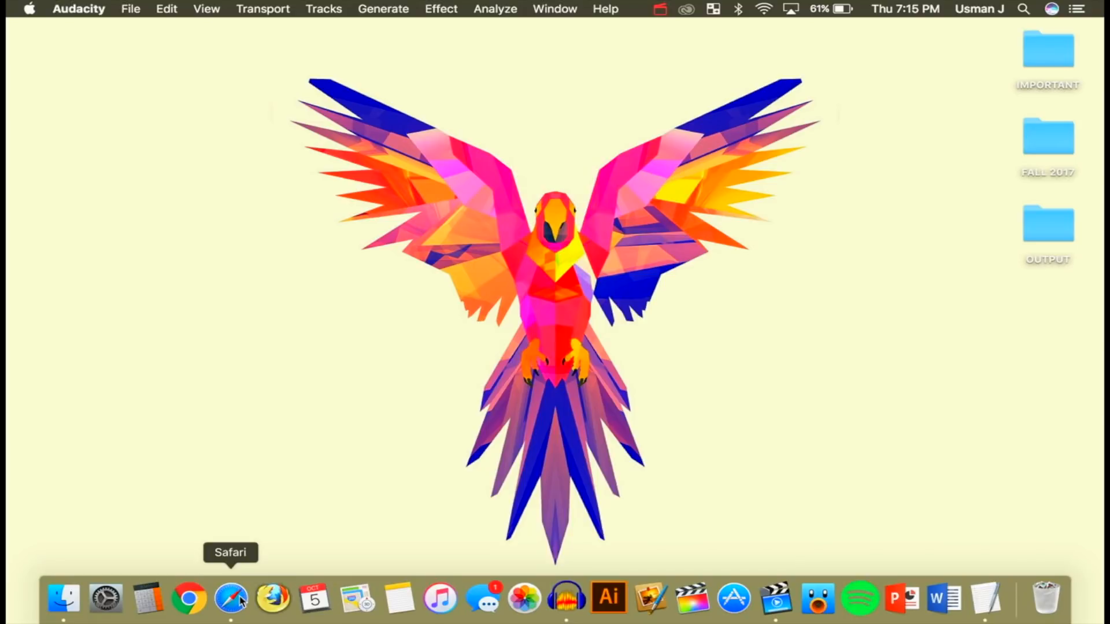
Bring Safari forward and read down the Saigon article past its table of contents
left_click(231, 599)
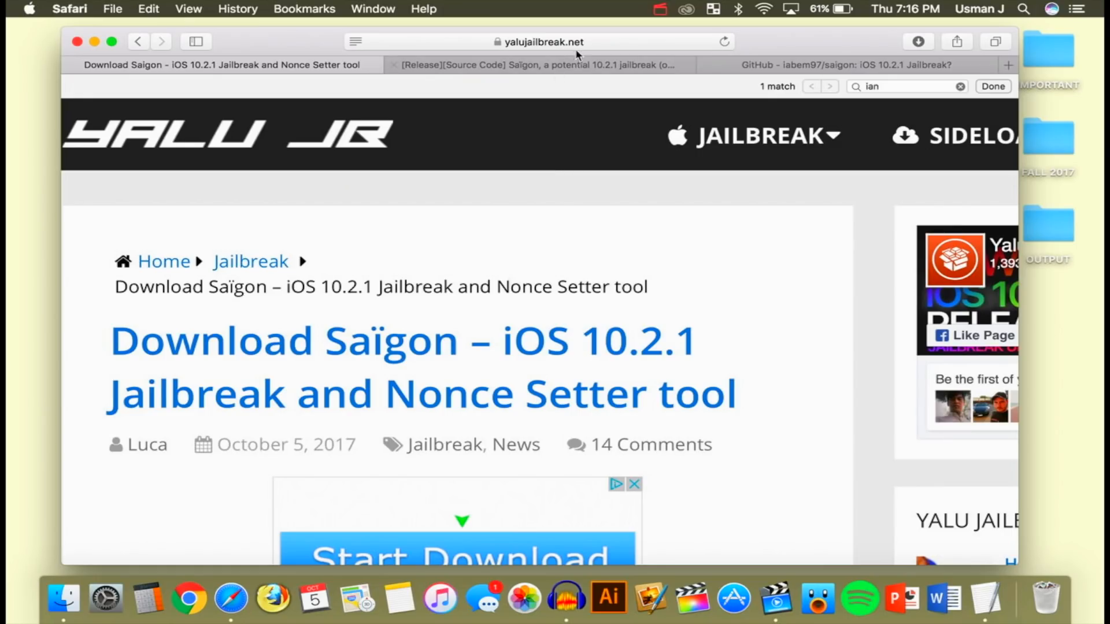
scroll("down", 3)
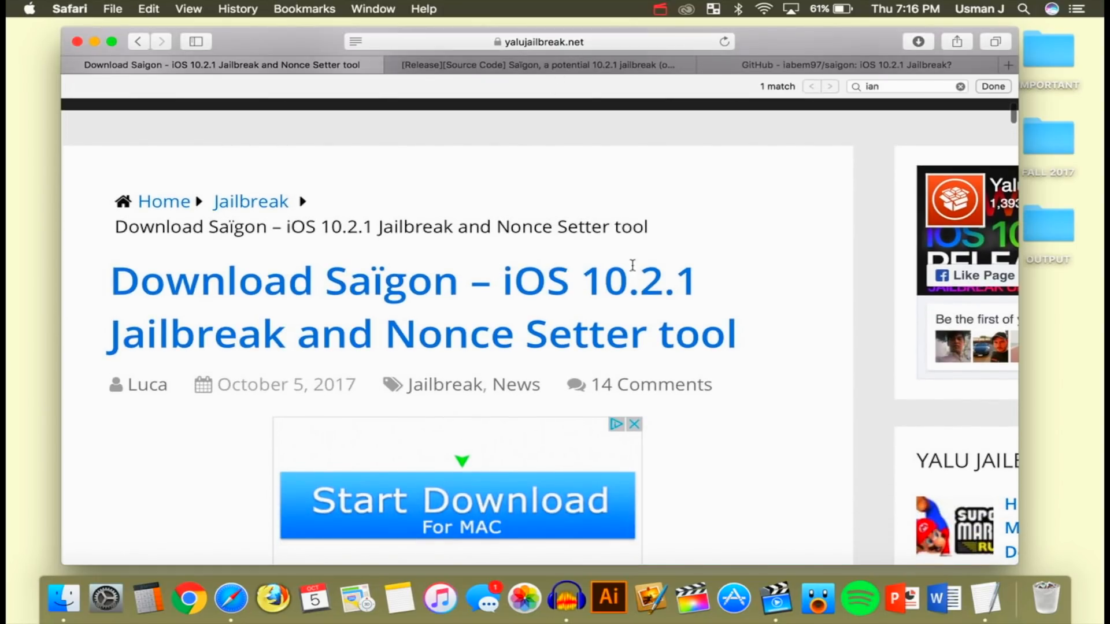
scroll("down", 3)
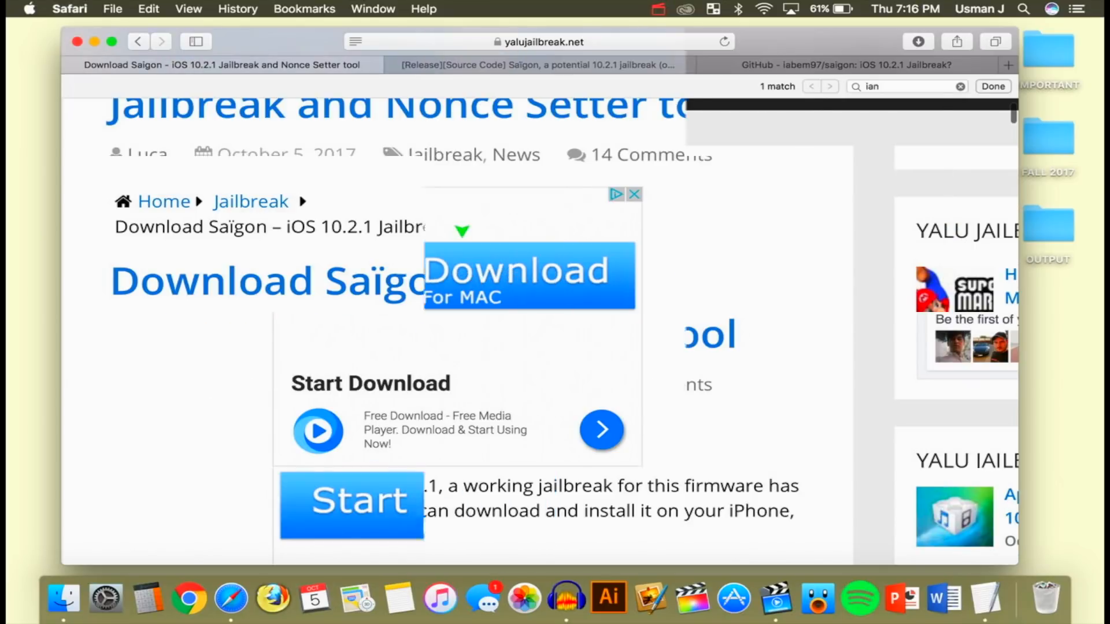
scroll("down", 3)
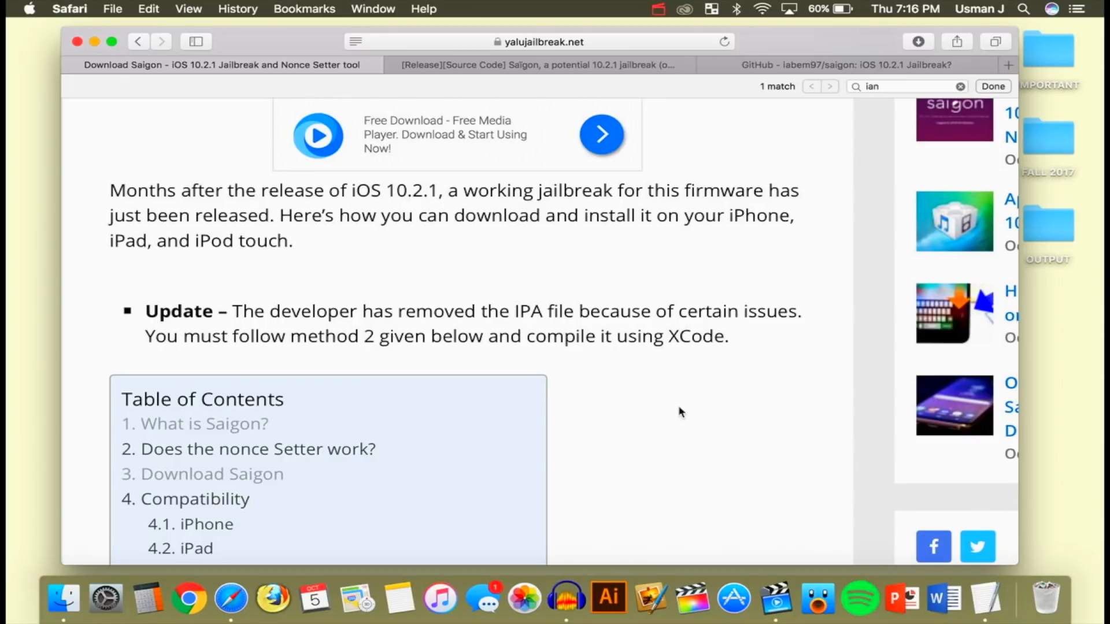
mouse_move(430, 362)
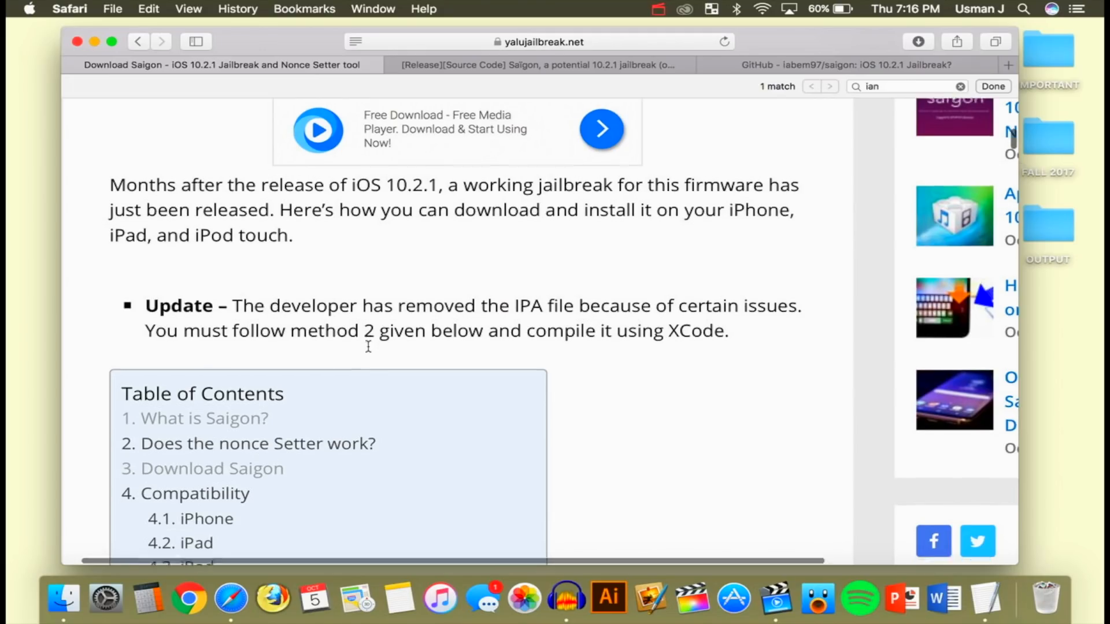
Continue down to the Compatibility device lists and the Requirements section
scroll("down", 3)
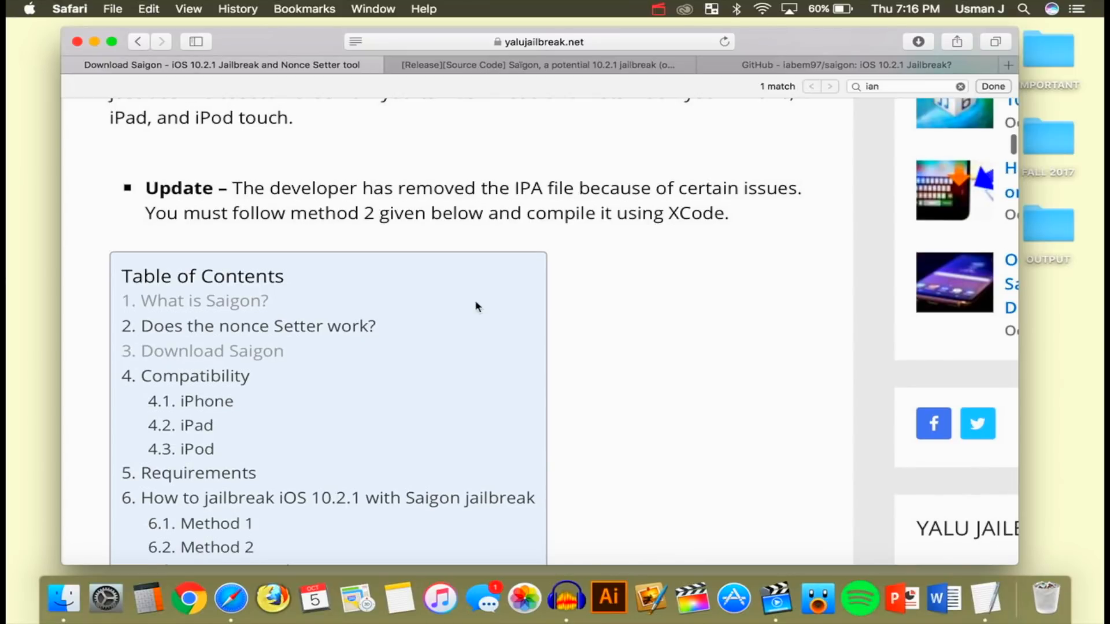
scroll("down", 3)
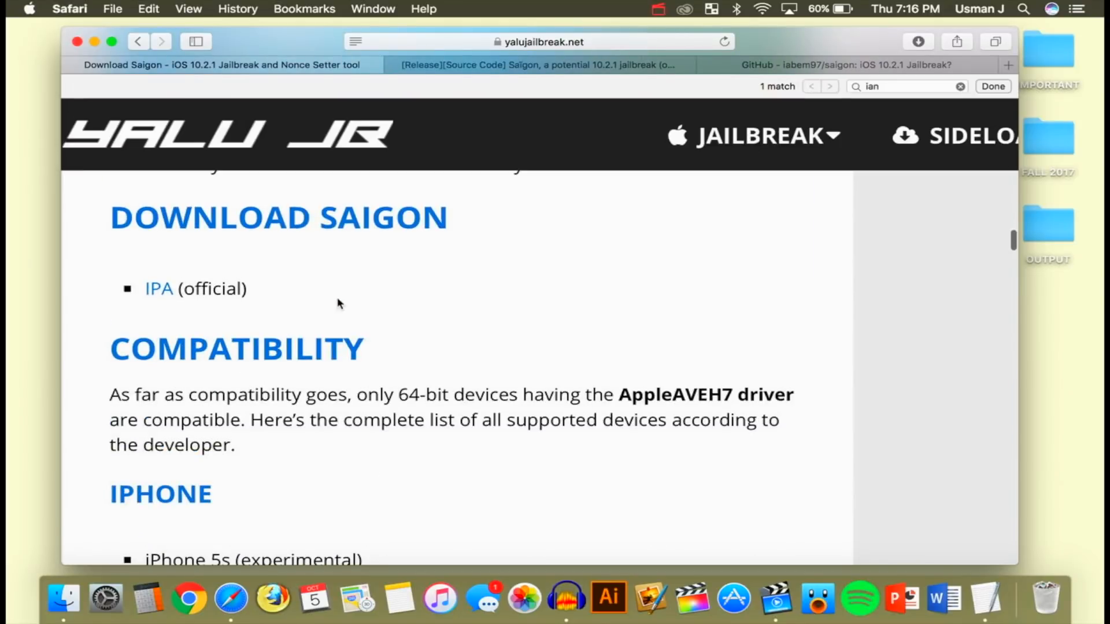
scroll("down", 3)
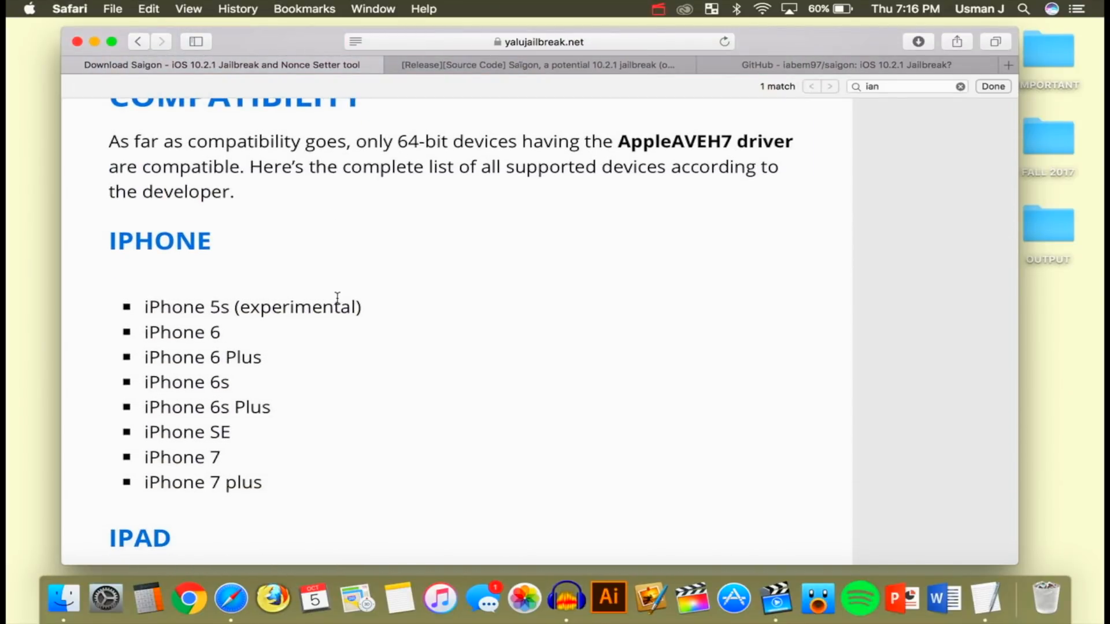
scroll("down", 3)
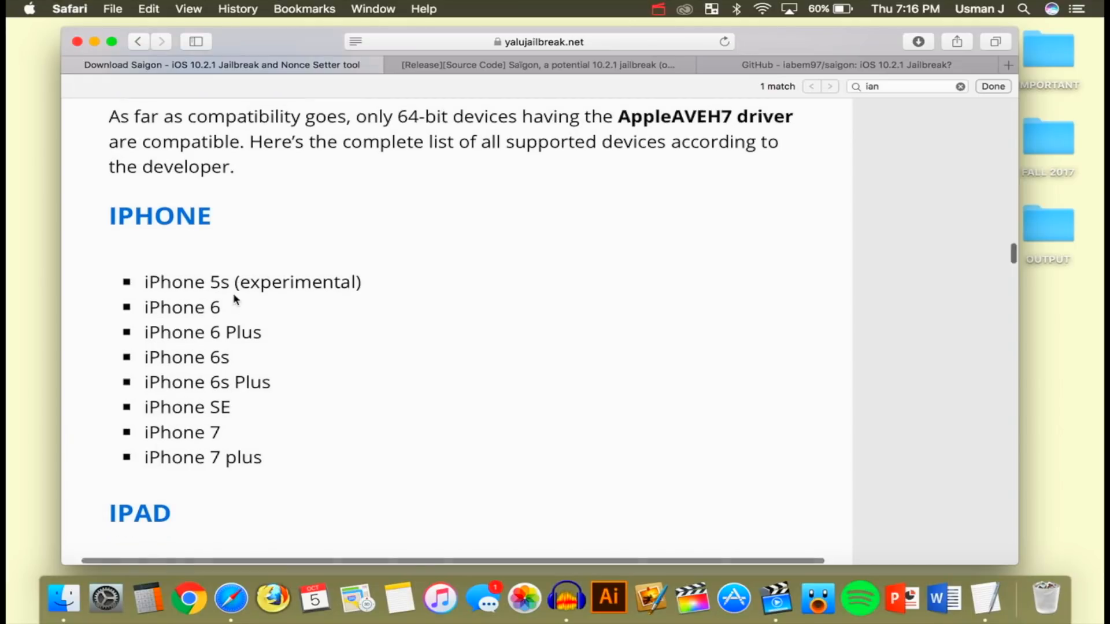
scroll("down", 3)
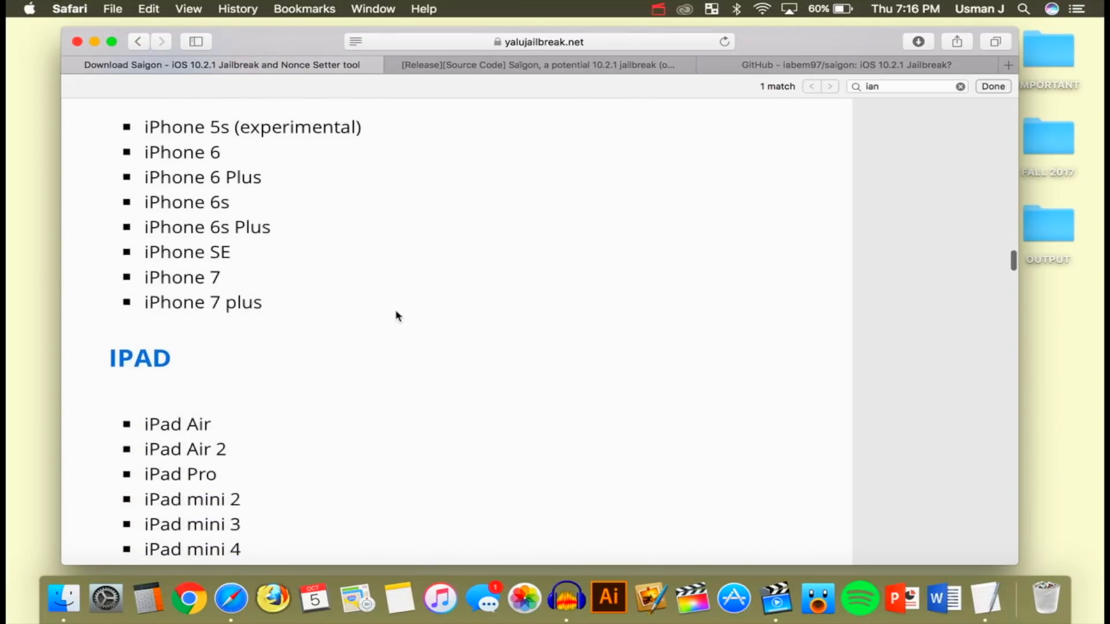
scroll("down", 3)
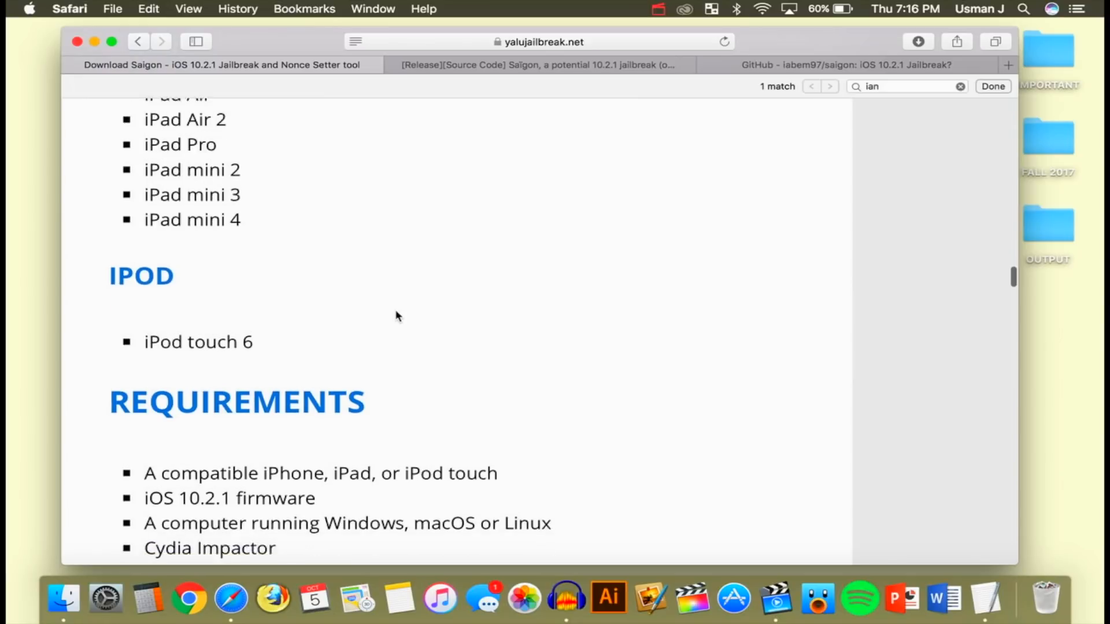
View the iabem97/saigon repository README credits, select a developer's name, then close the page
left_click(844, 64)
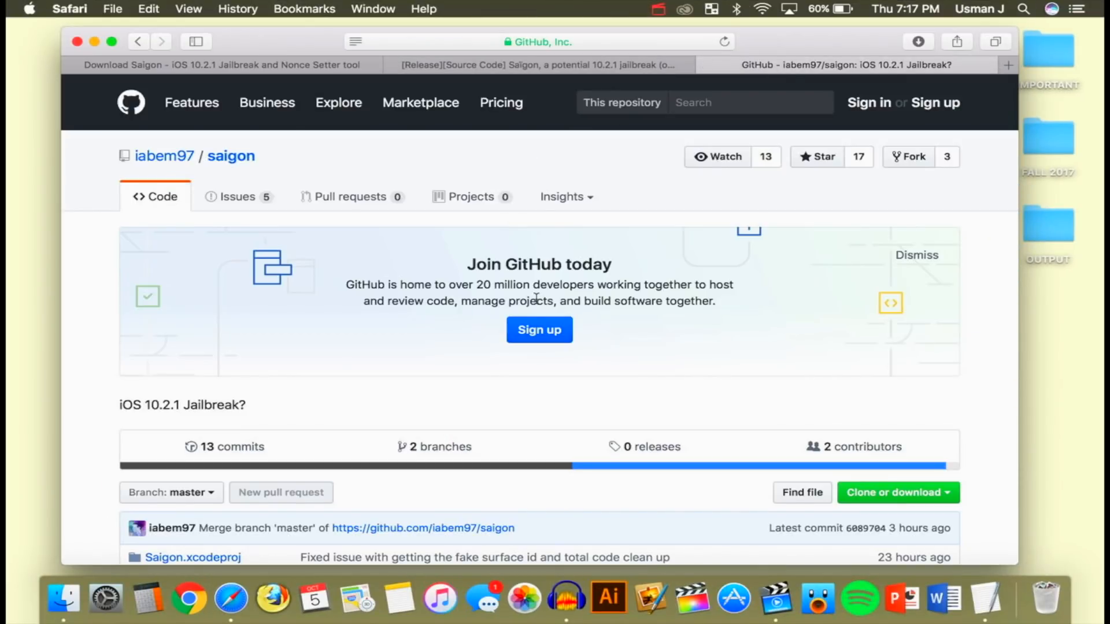
scroll("down", 3)
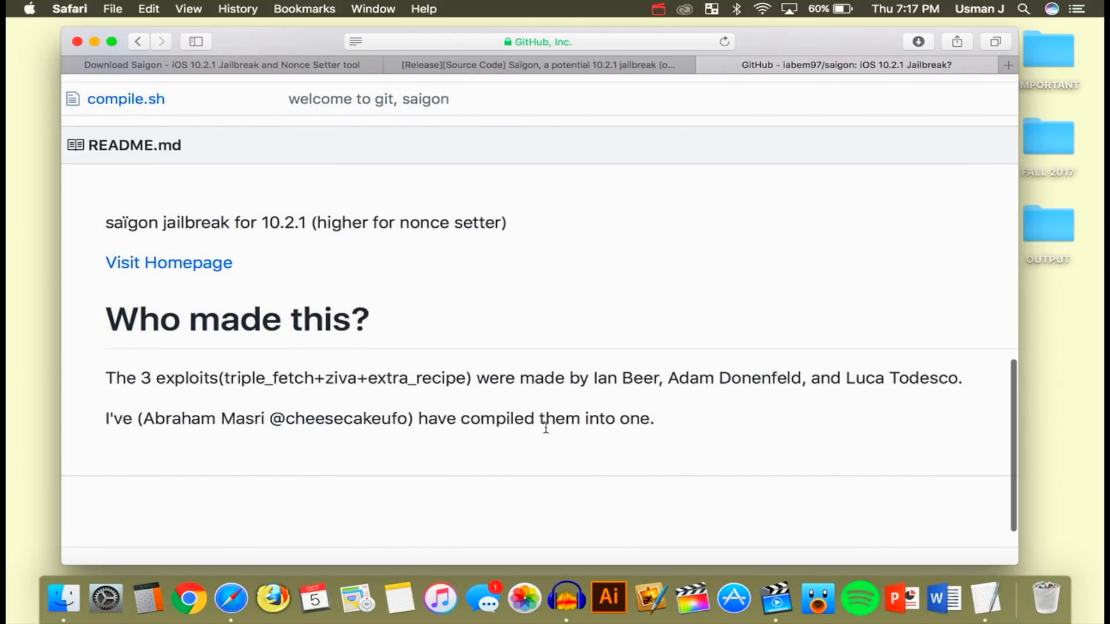
mouse_move(574, 398)
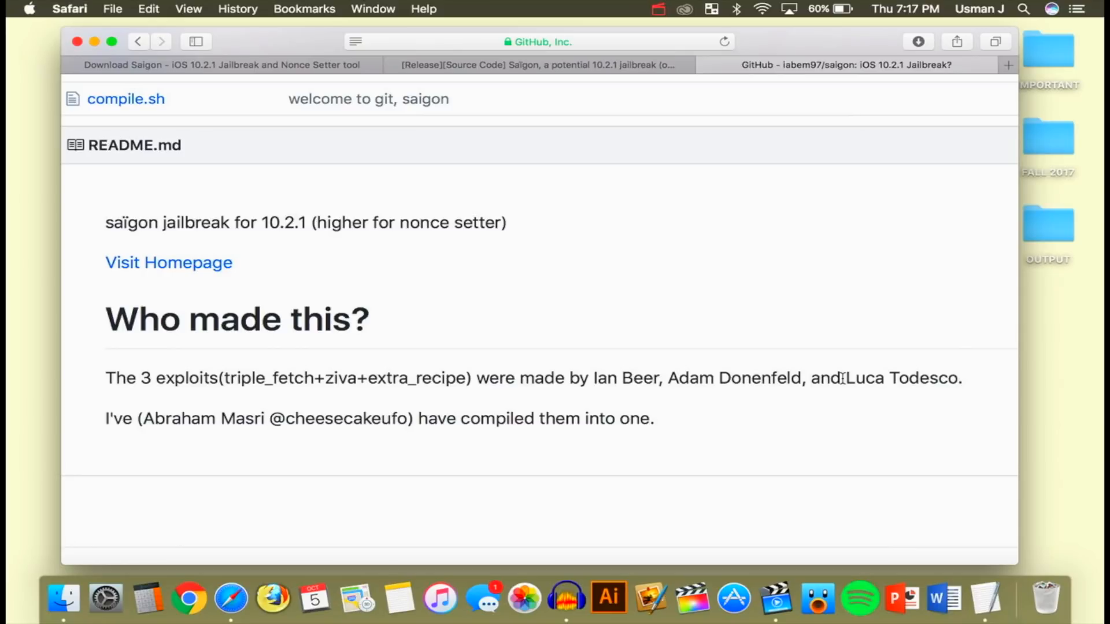
double_click(888, 378)
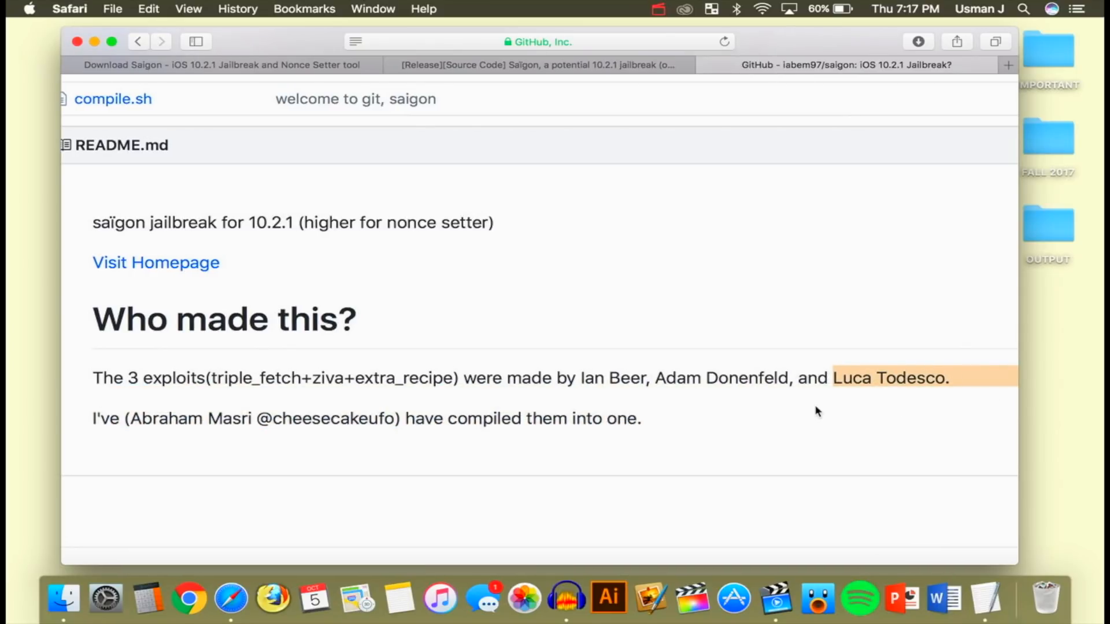
left_click(846, 64)
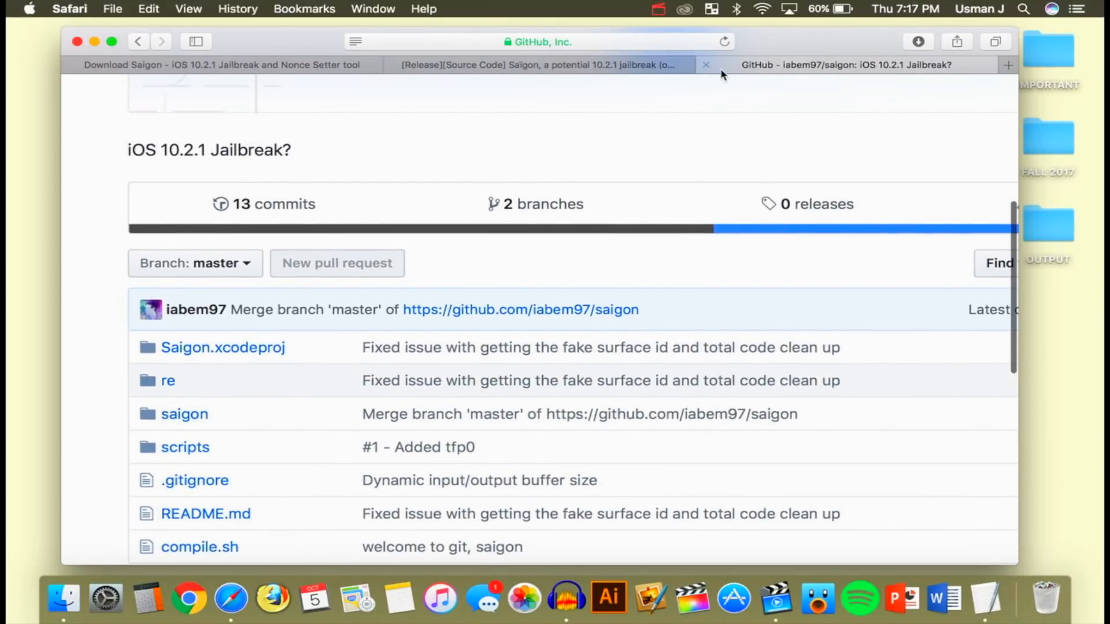
mouse_move(705, 65)
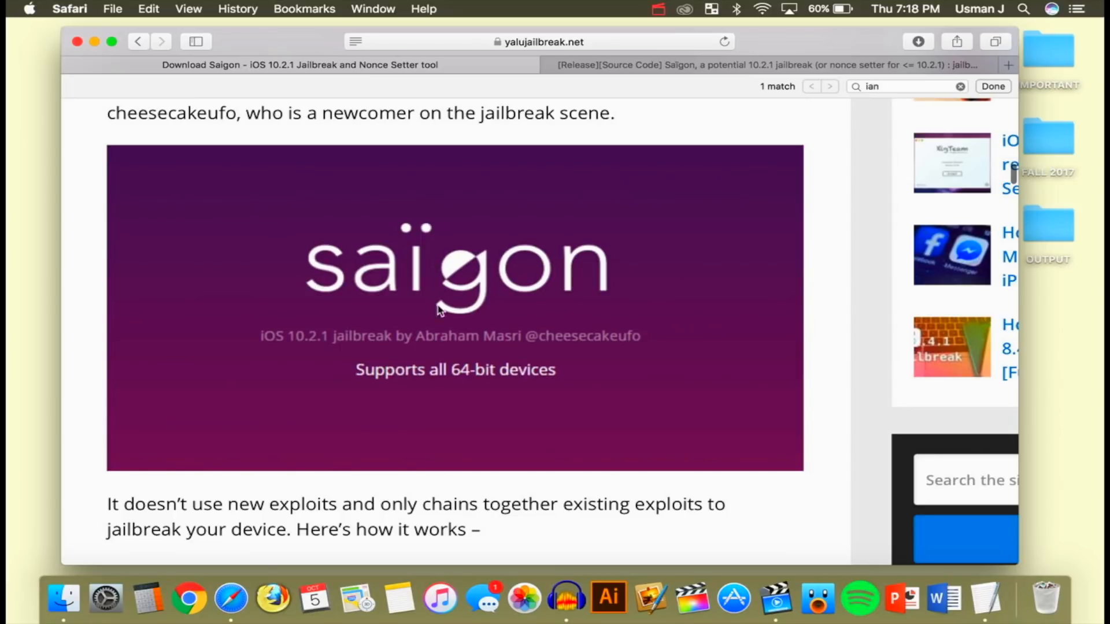
Read down the yalujailbreak article through Method 2 to the 'Did you get it working?' heading
scroll("down", 3)
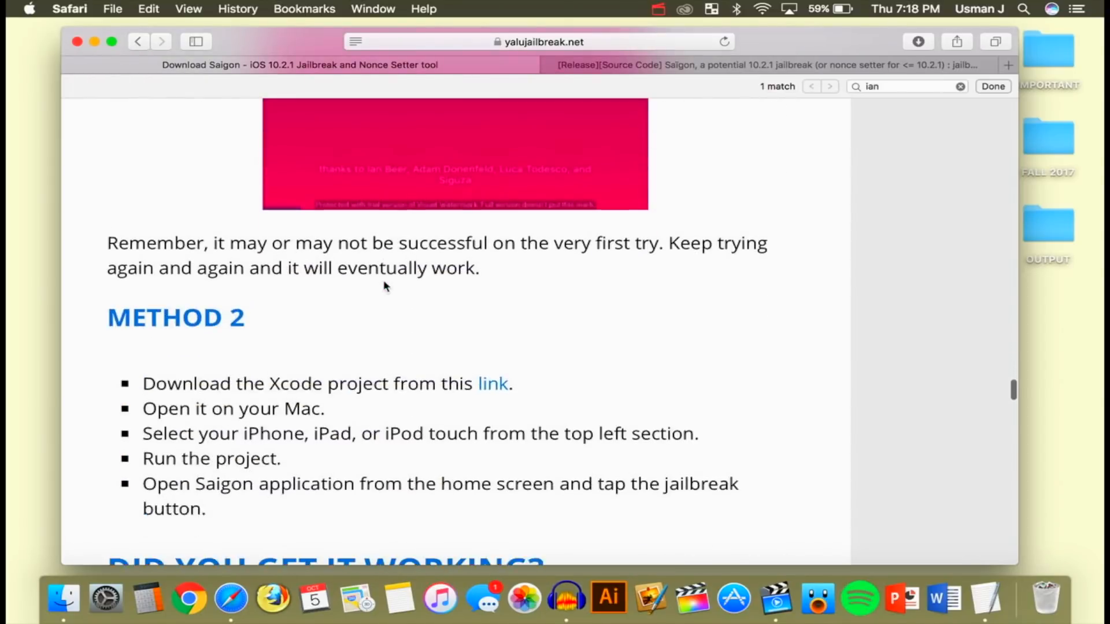
scroll("down", 3)
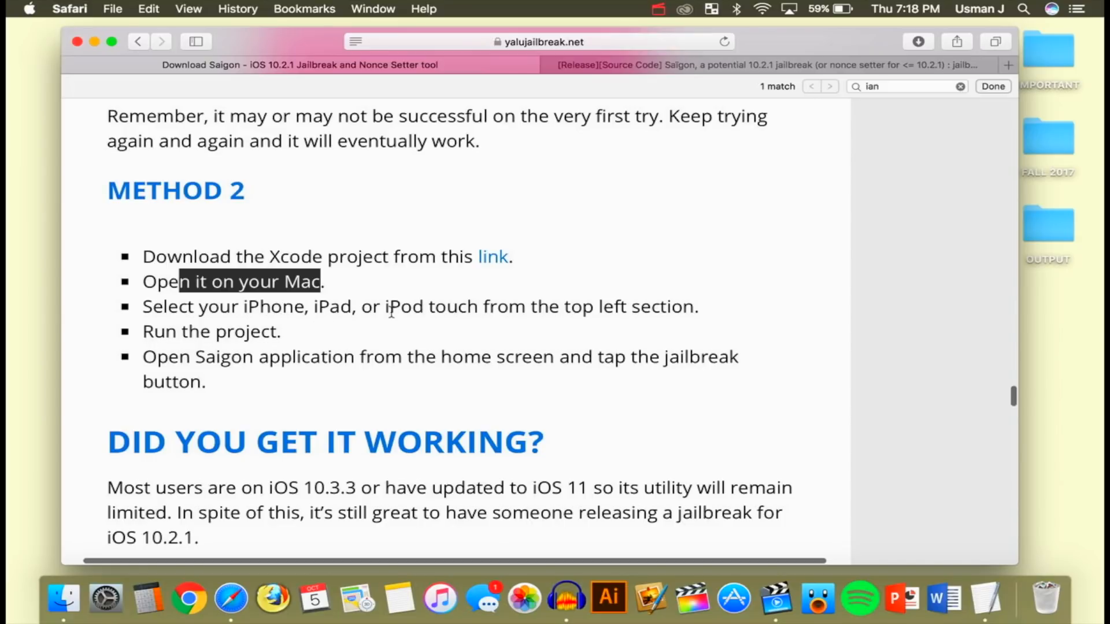
scroll("down", 3)
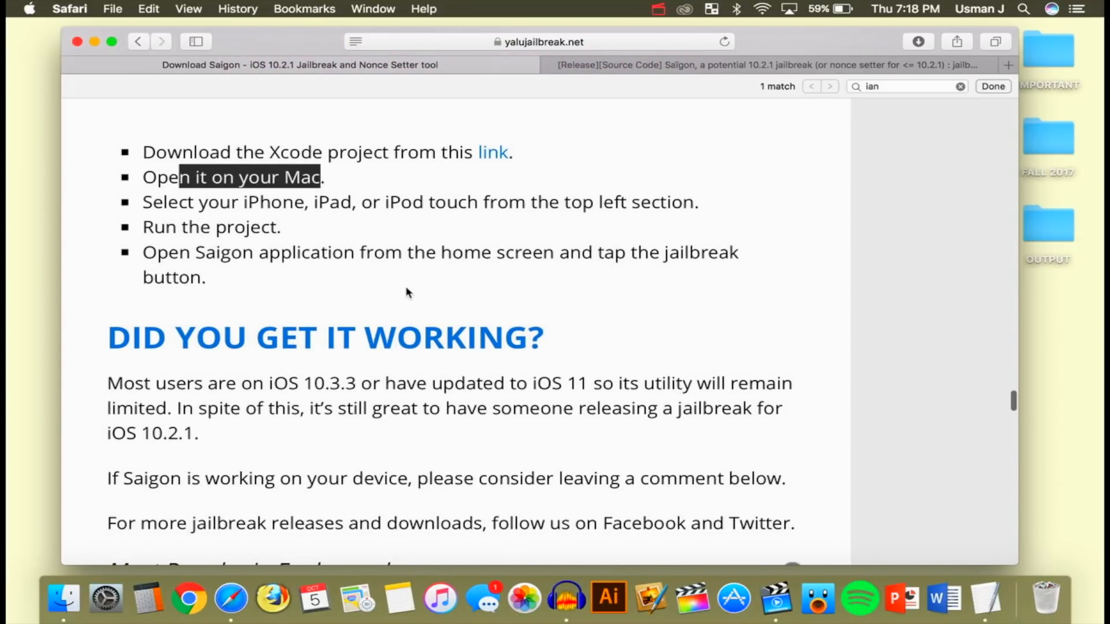
mouse_move(213, 277)
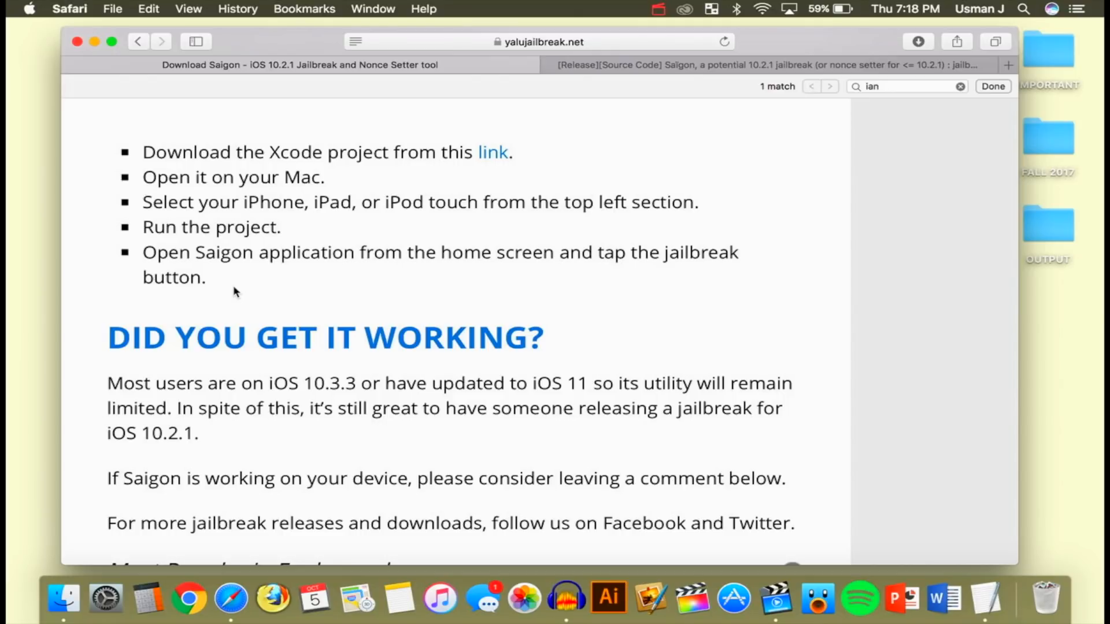
scroll("down", 3)
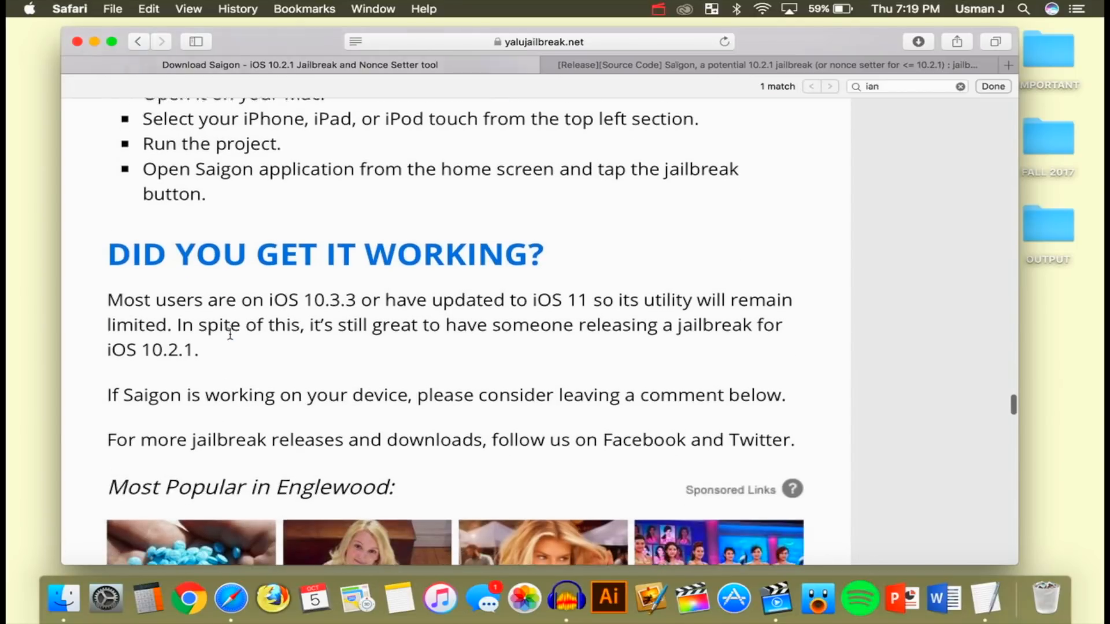
scroll("down", 3)
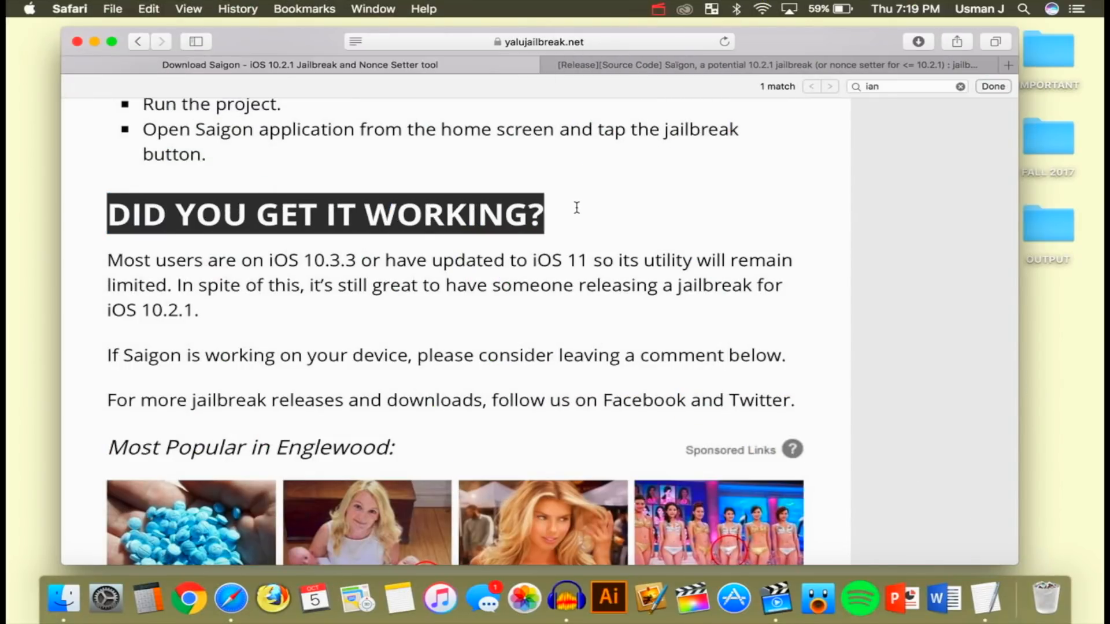
scroll("down", 3)
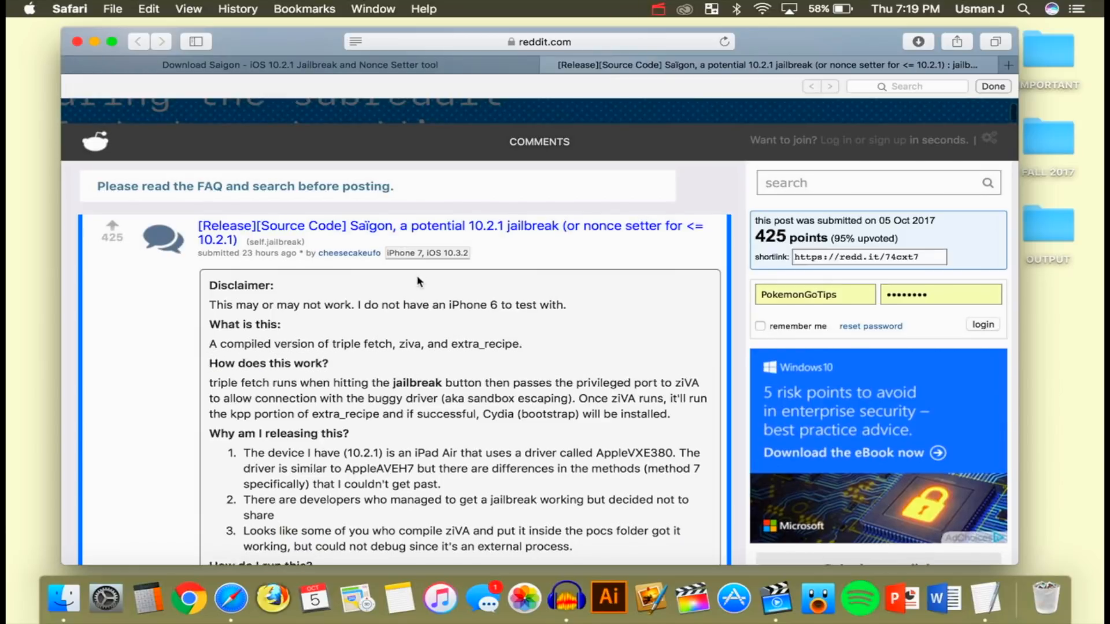
Read down through the Reddit Saïgon release post body
scroll("down", 3)
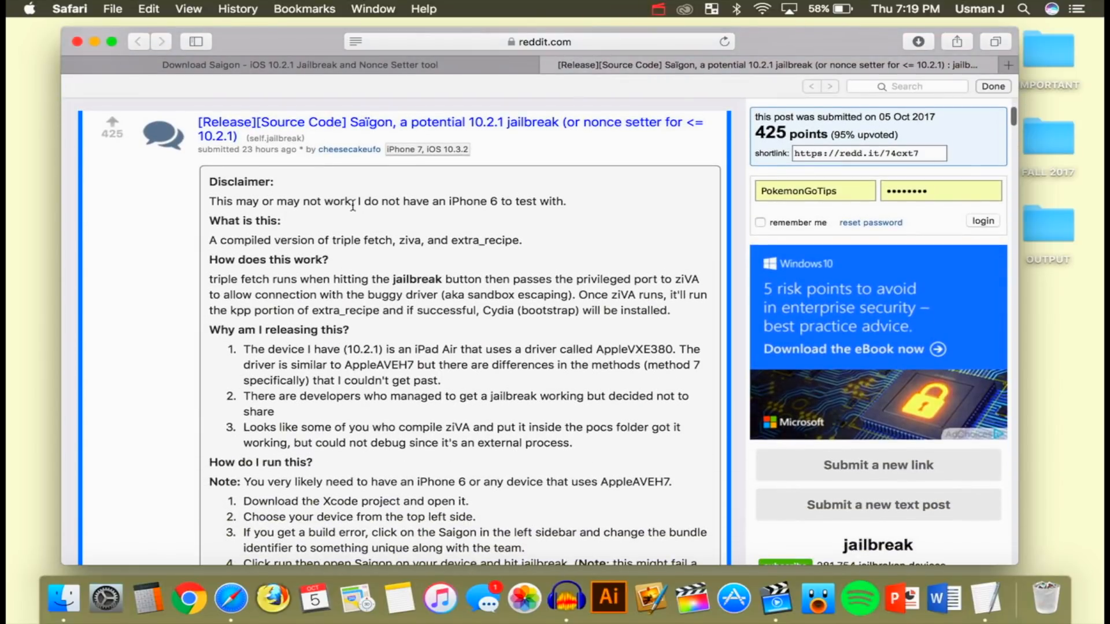
scroll("down", 3)
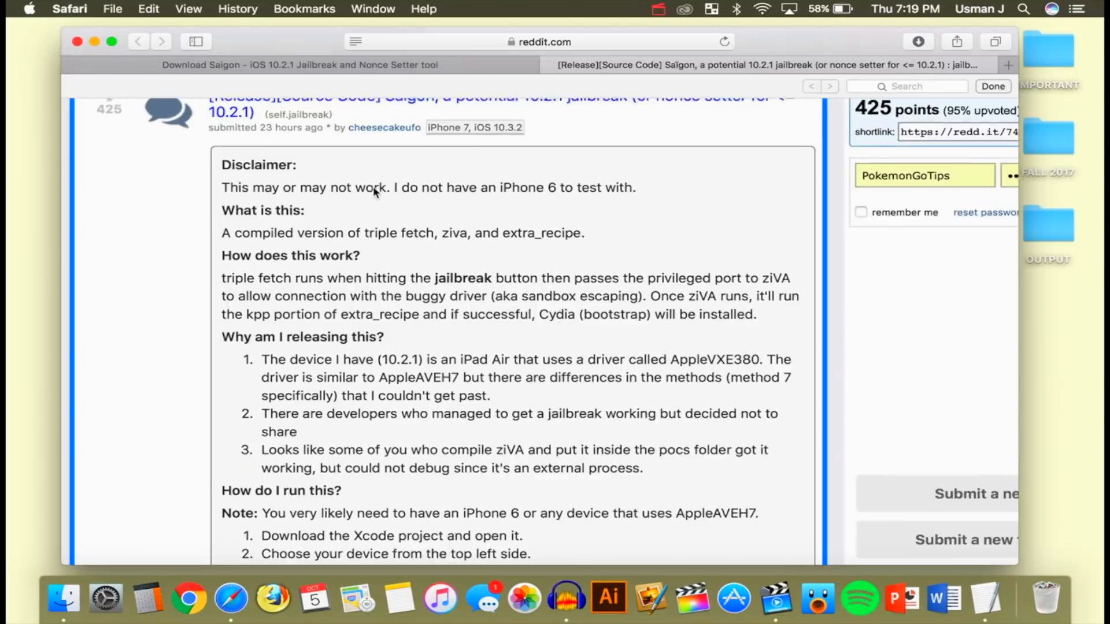
scroll("down", 3)
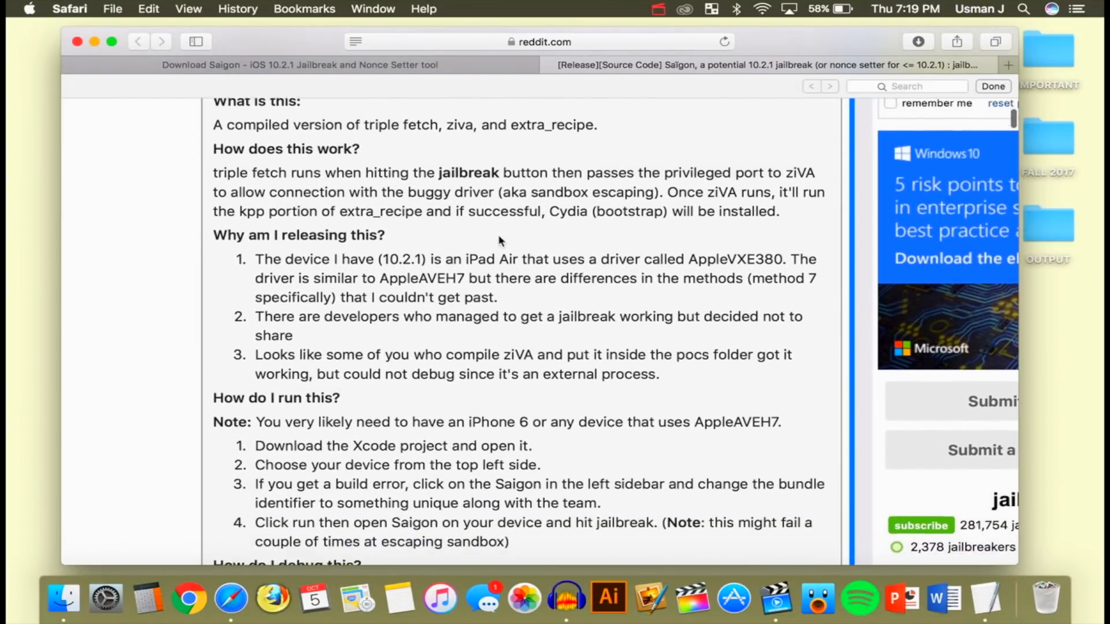
scroll("down", 3)
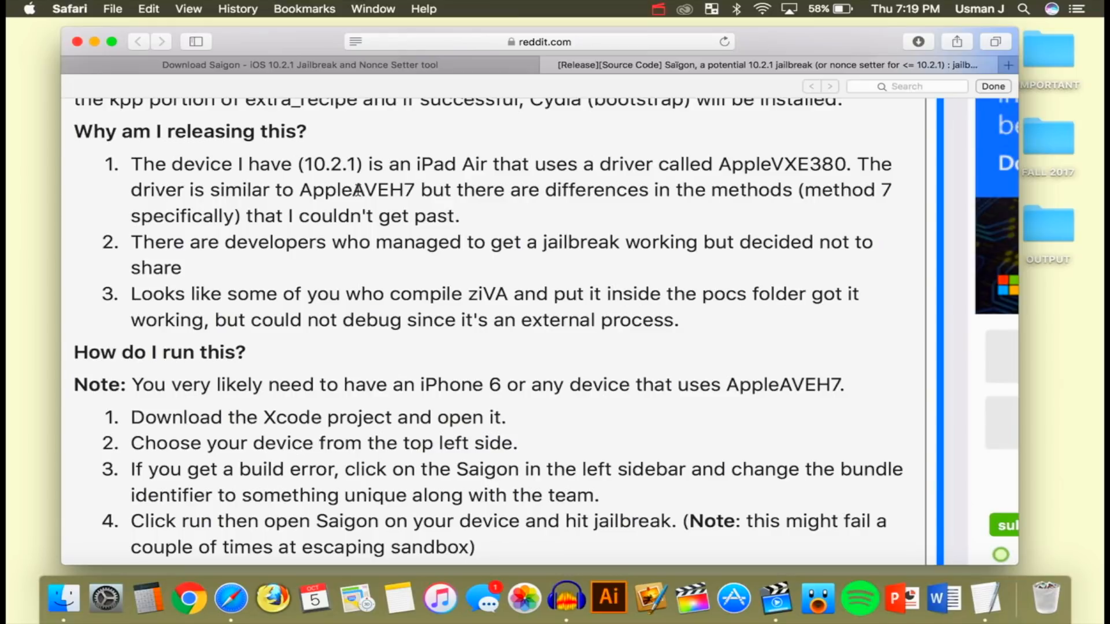
mouse_move(553, 218)
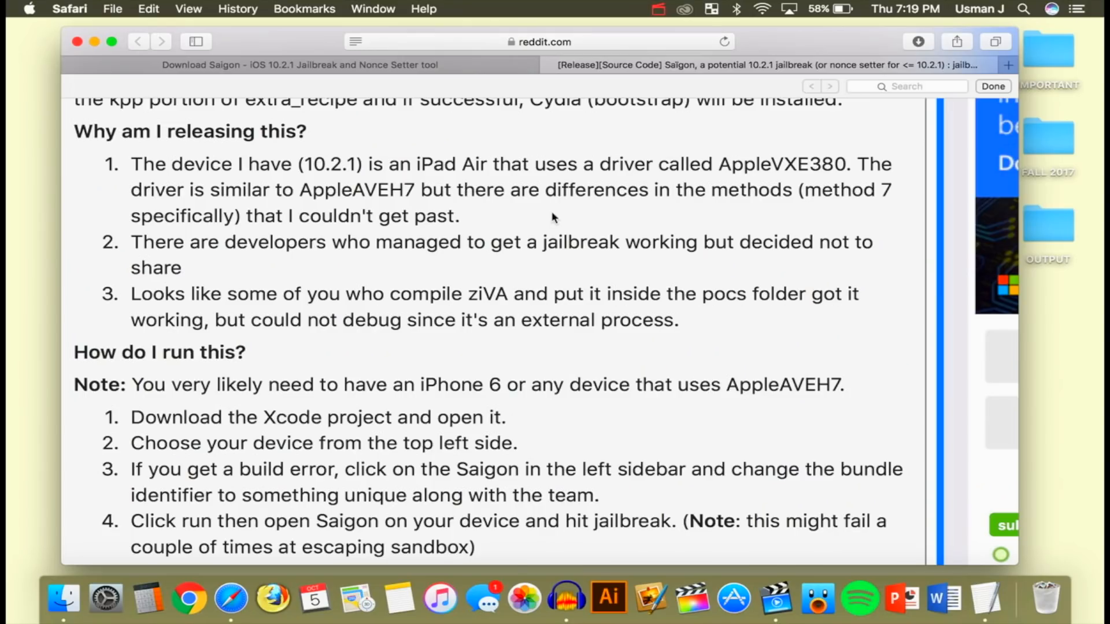
scroll("down", 3)
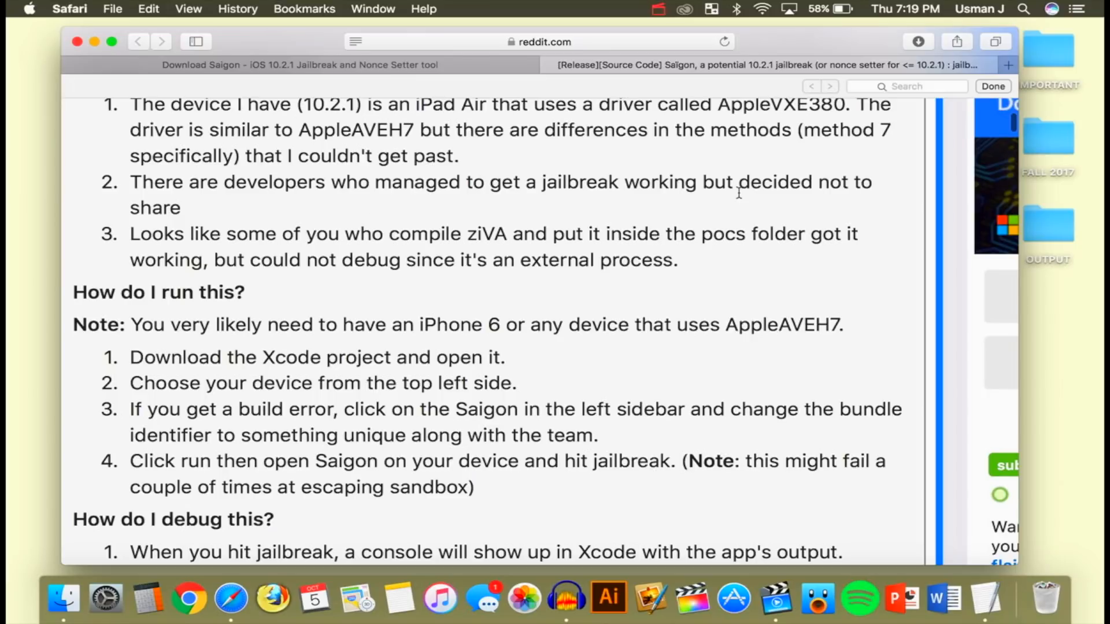
scroll("down", 3)
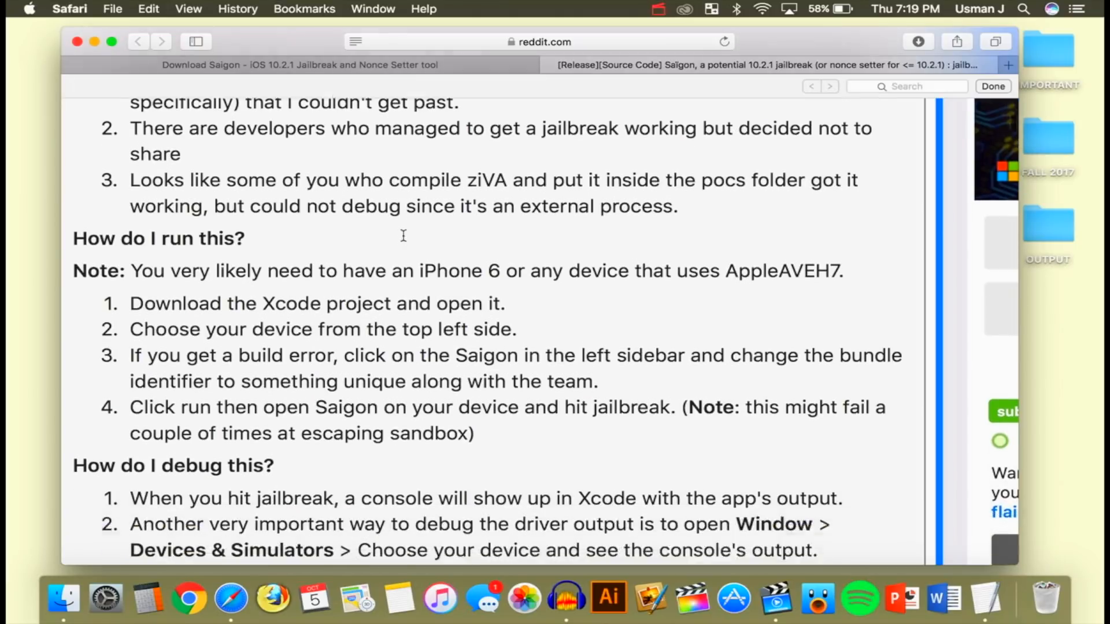
Continue to the end of the post and into its comments section
scroll("down", 3)
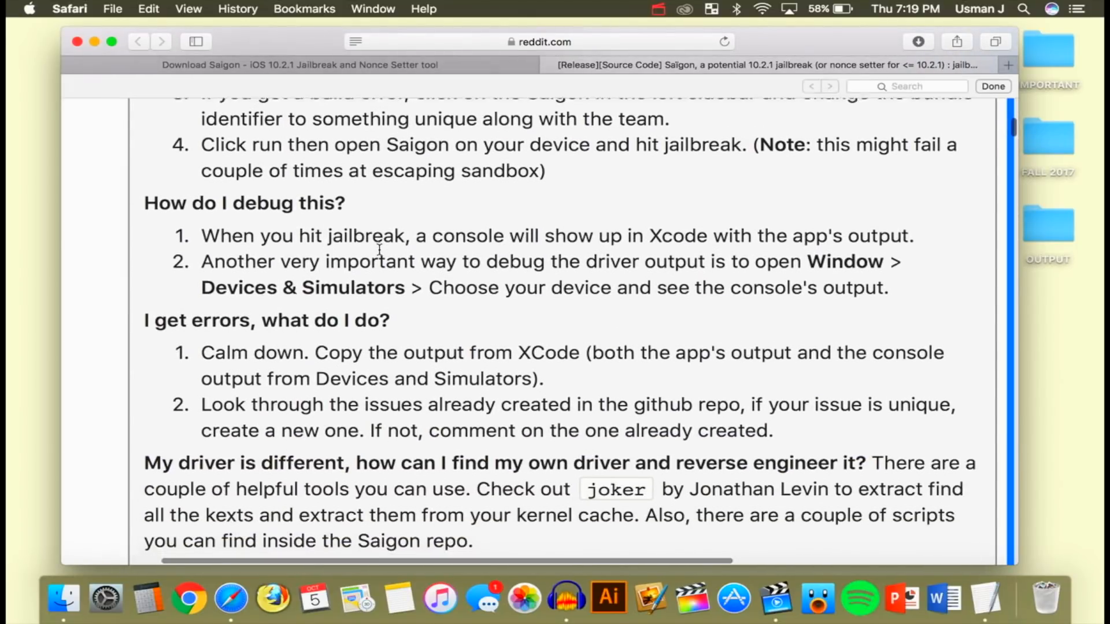
scroll("down", 3)
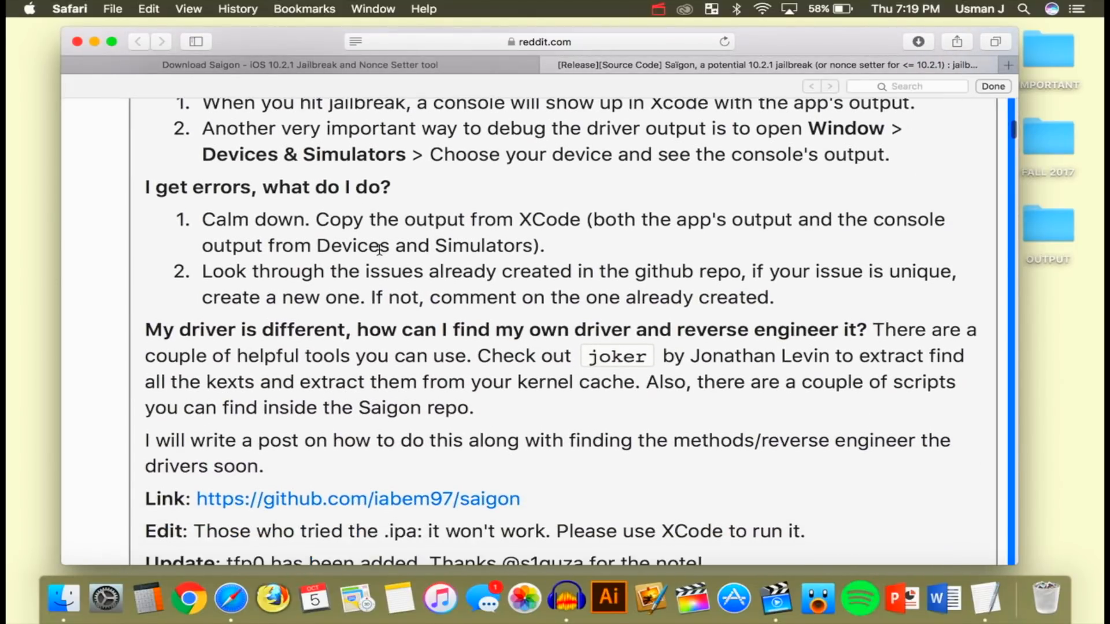
scroll("down", 3)
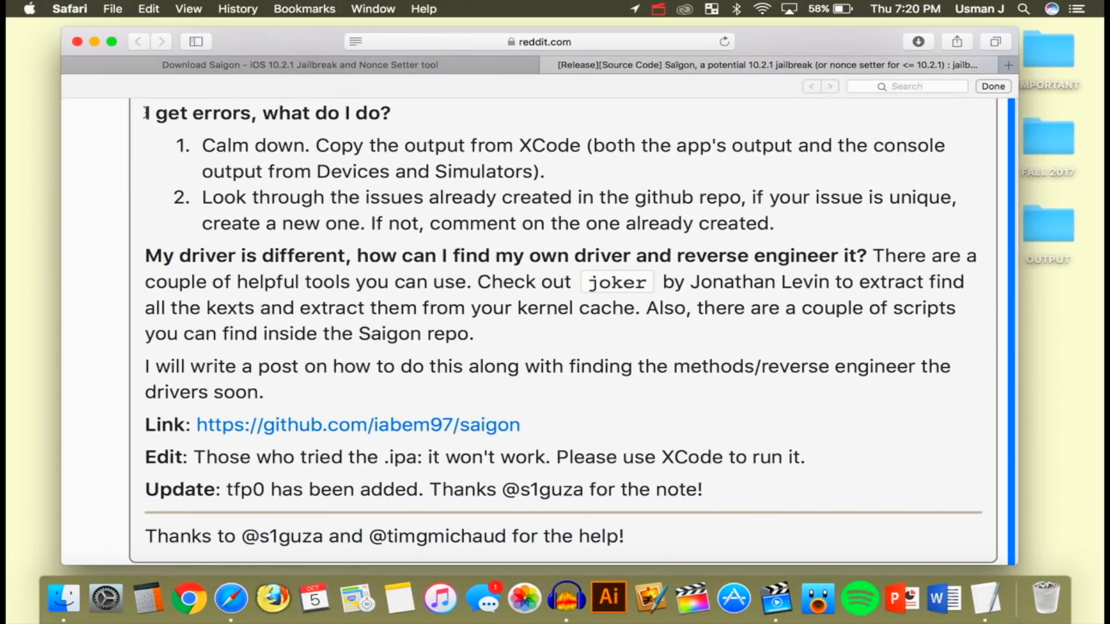
double_click(267, 113)
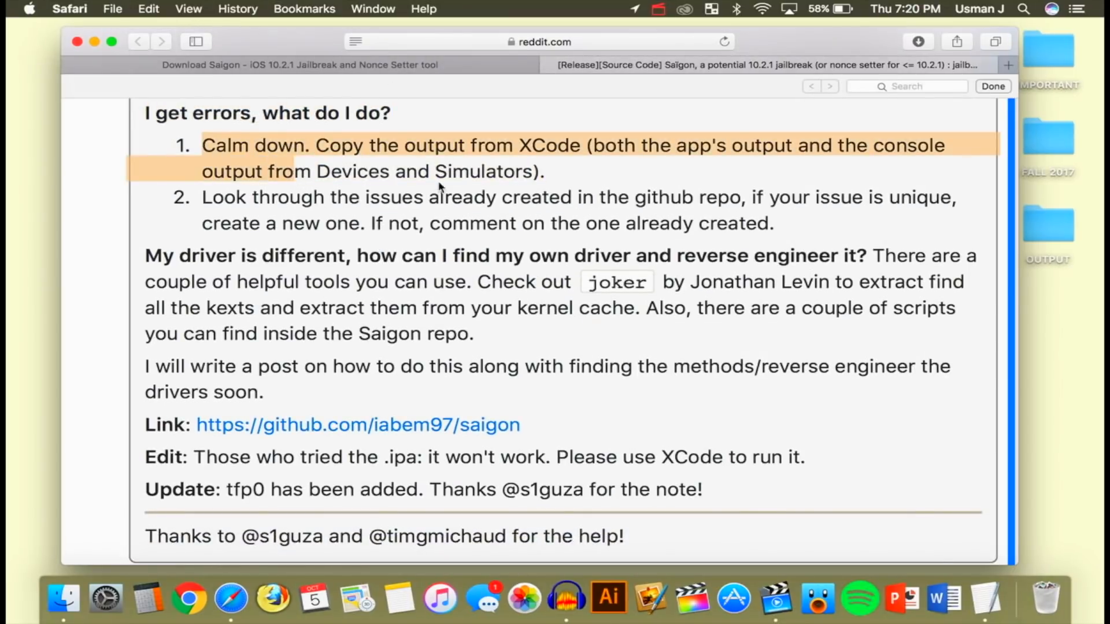
scroll("down", 3)
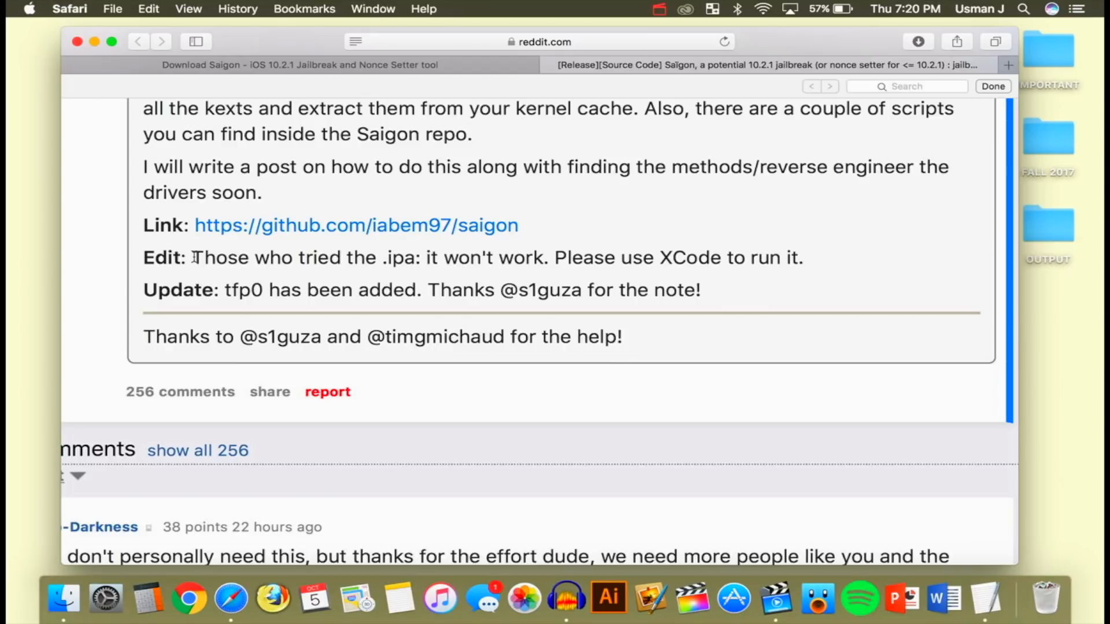
scroll("down", 3)
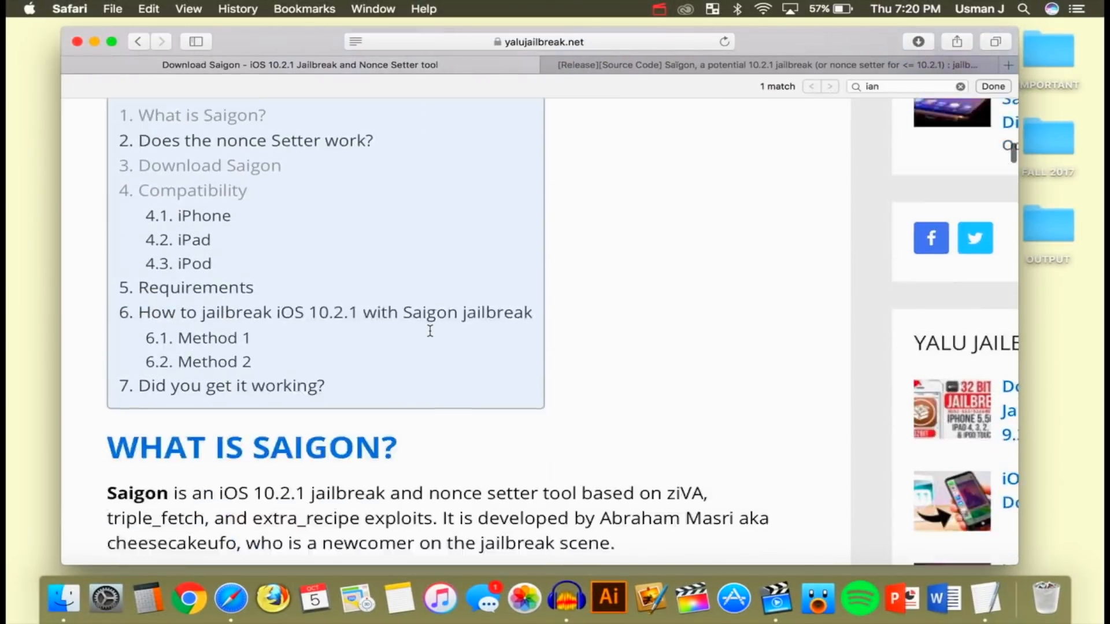
Glance further down the Reddit comments, then switch back to the Download Saigon article
scroll("down", 3)
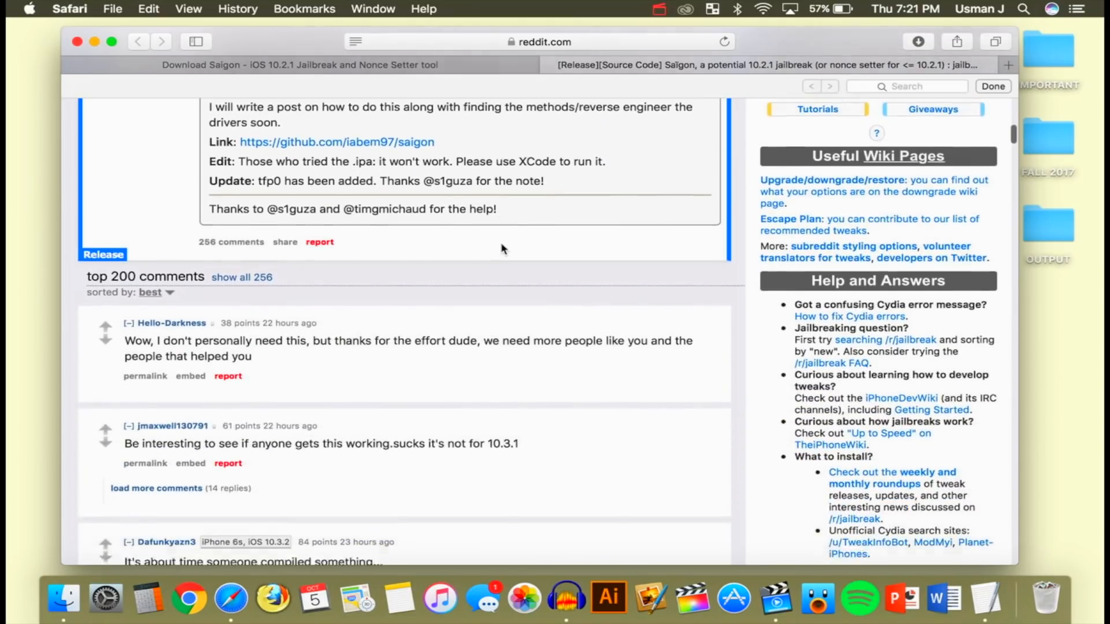
left_click(300, 64)
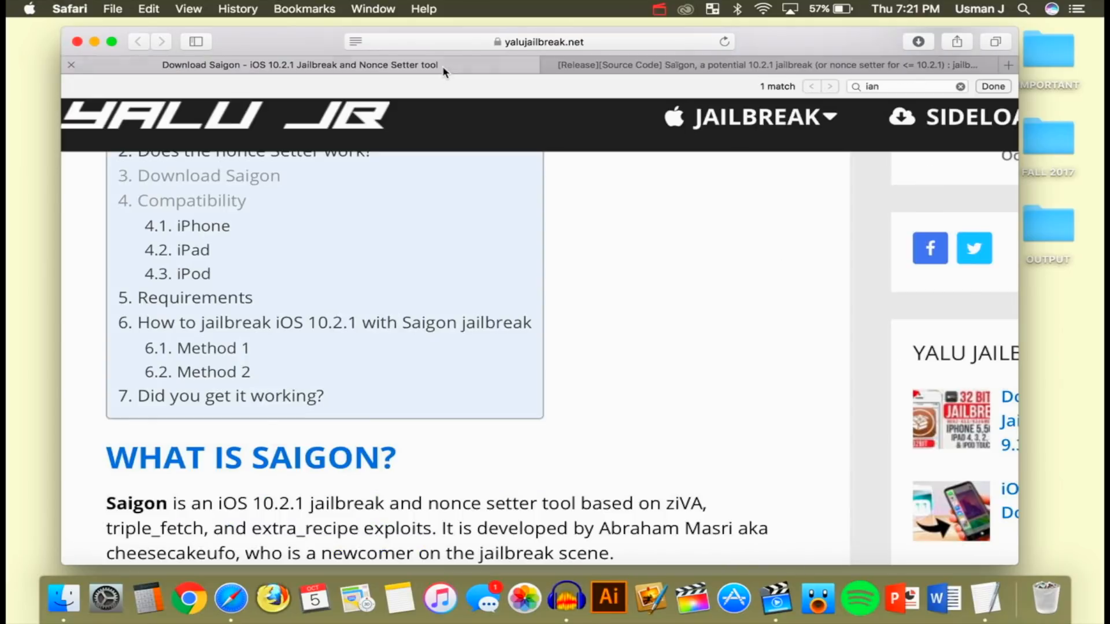